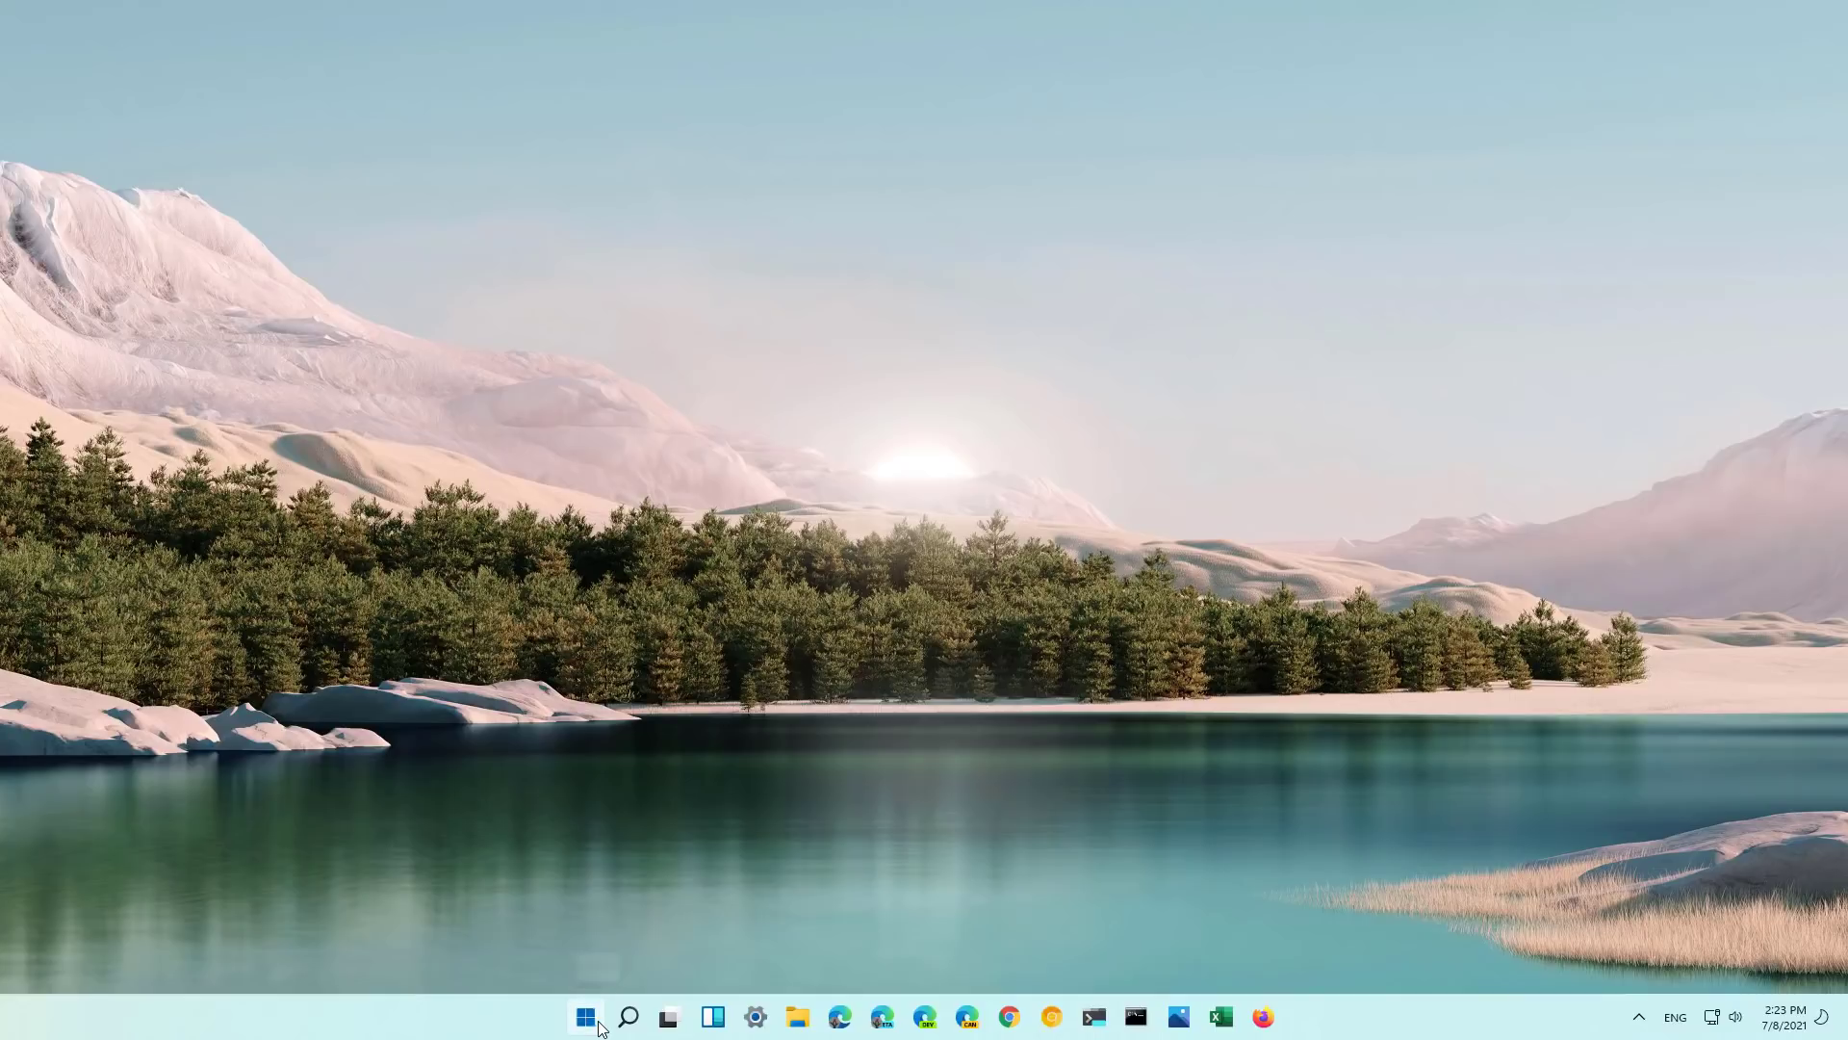
Open the Start menu from the taskbar to reach top apps and quick searches.
{"action": "left_click", "coordinate": [584, 1016]}
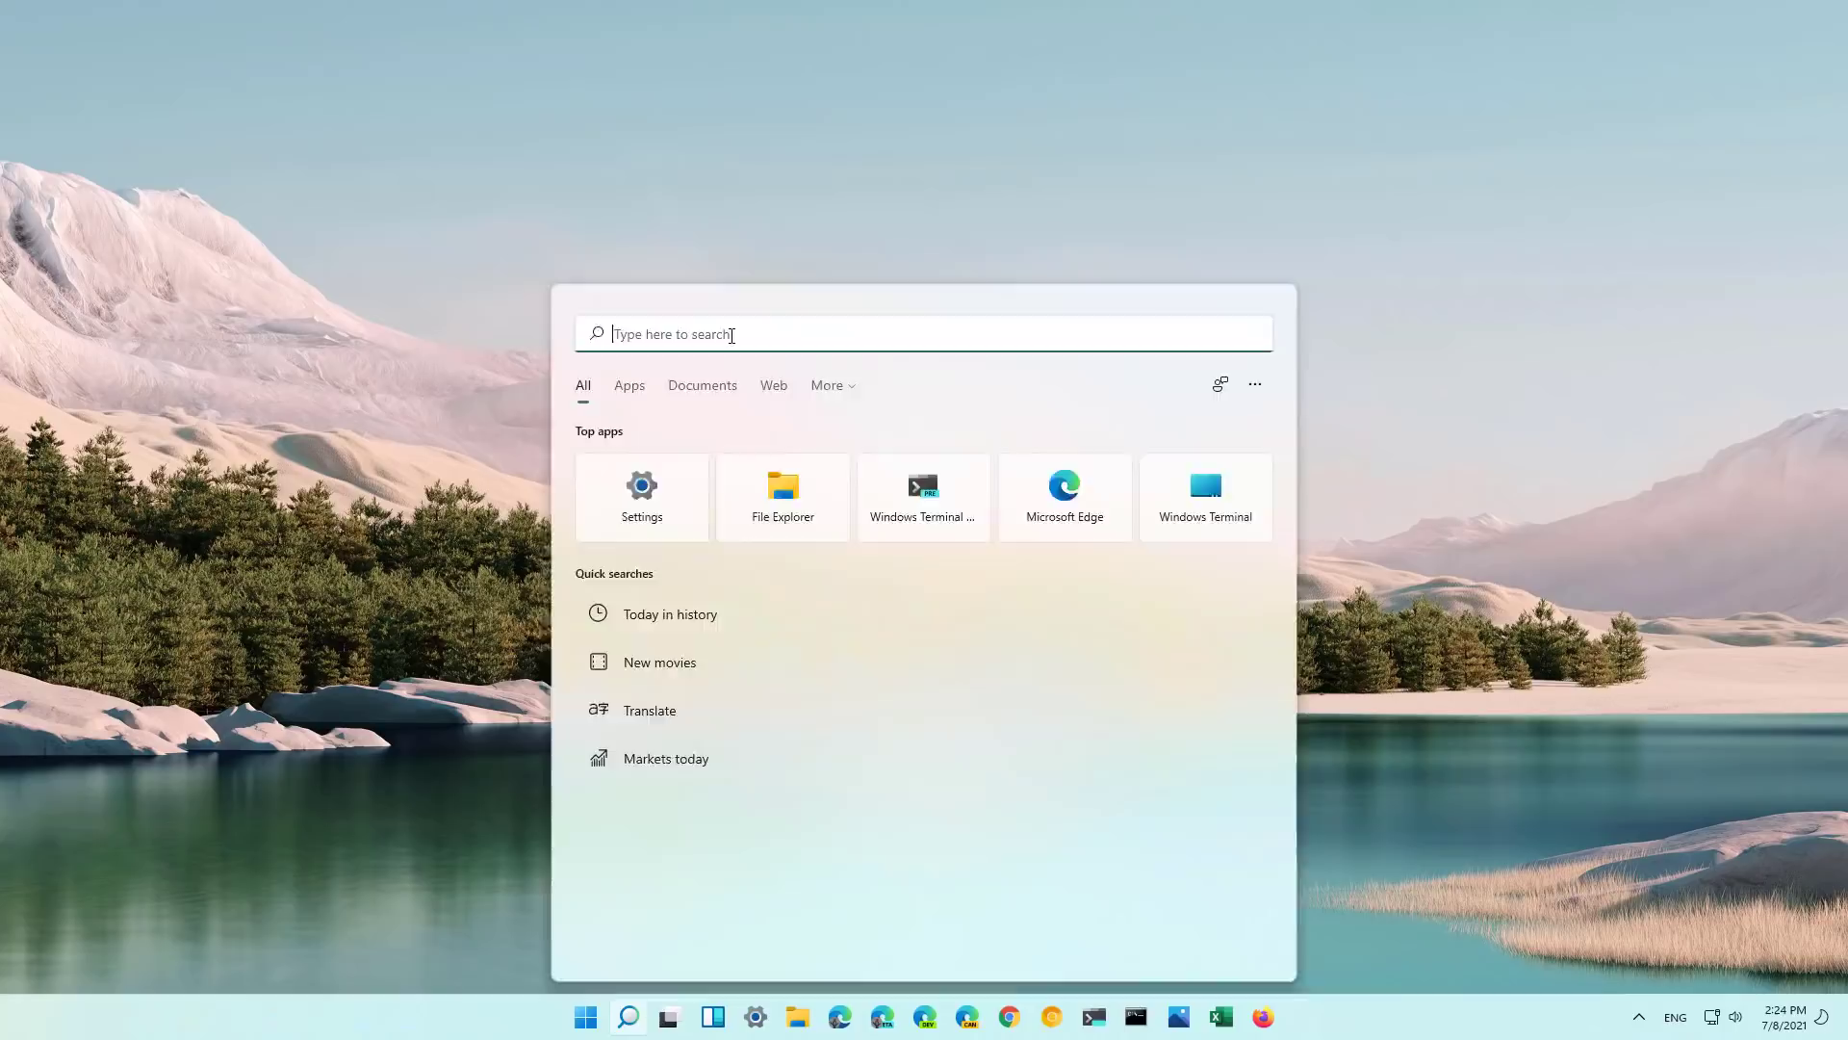
Right-click the desktop to show its display, personalization and terminal menu.
{"action": "right_click", "coordinate": [270, 352]}
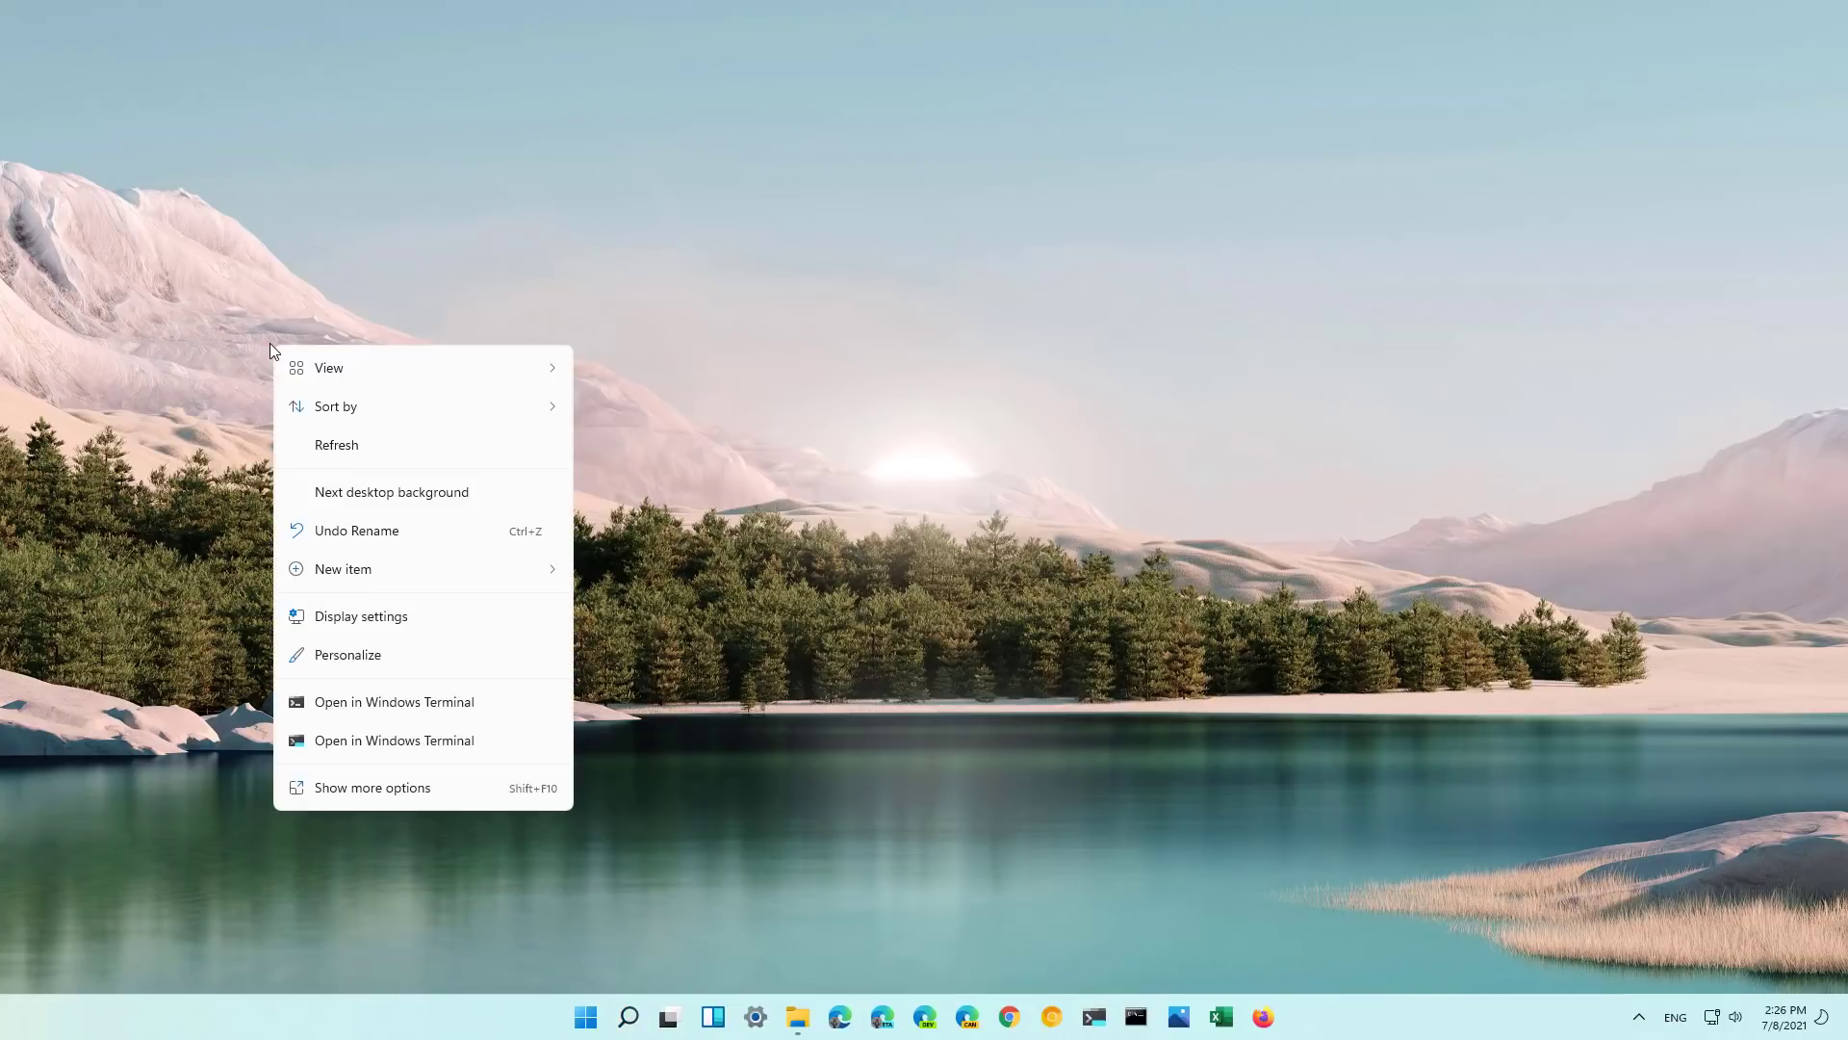
{"action": "mouse_move", "coordinate": [379, 451]}
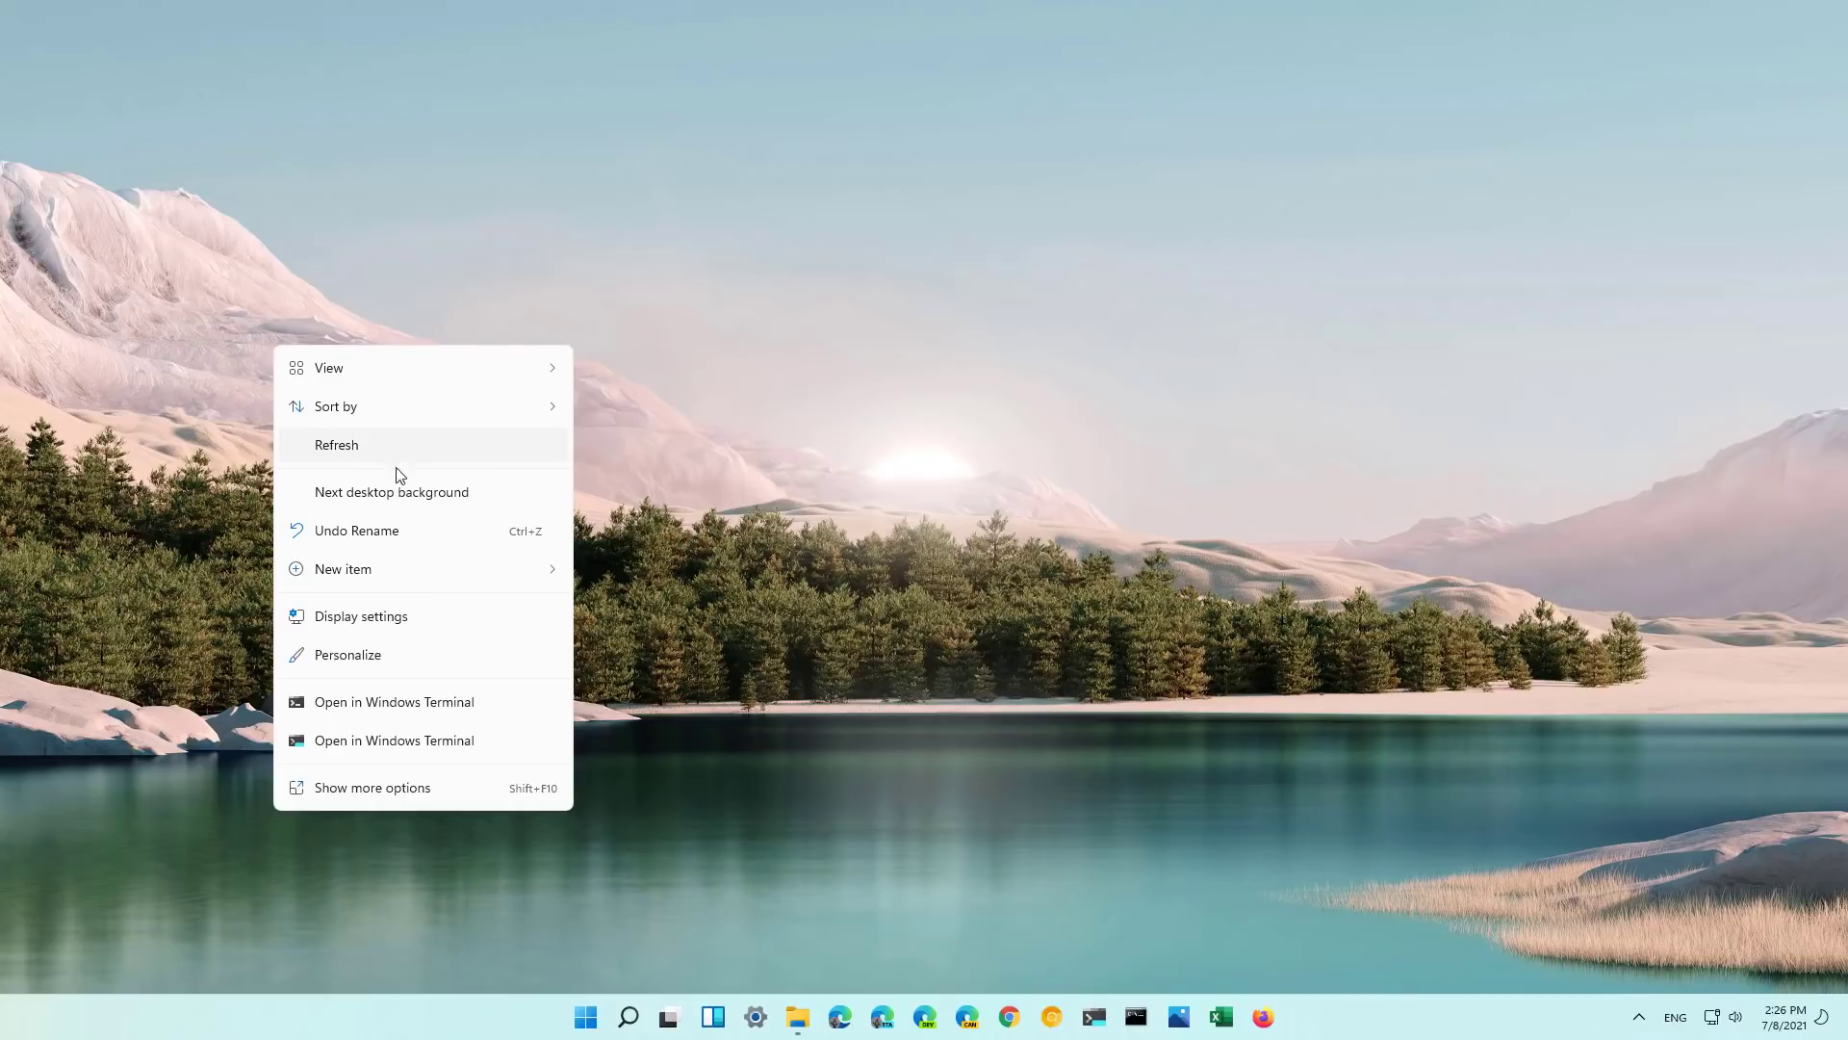
{"action": "mouse_move", "coordinate": [382, 799]}
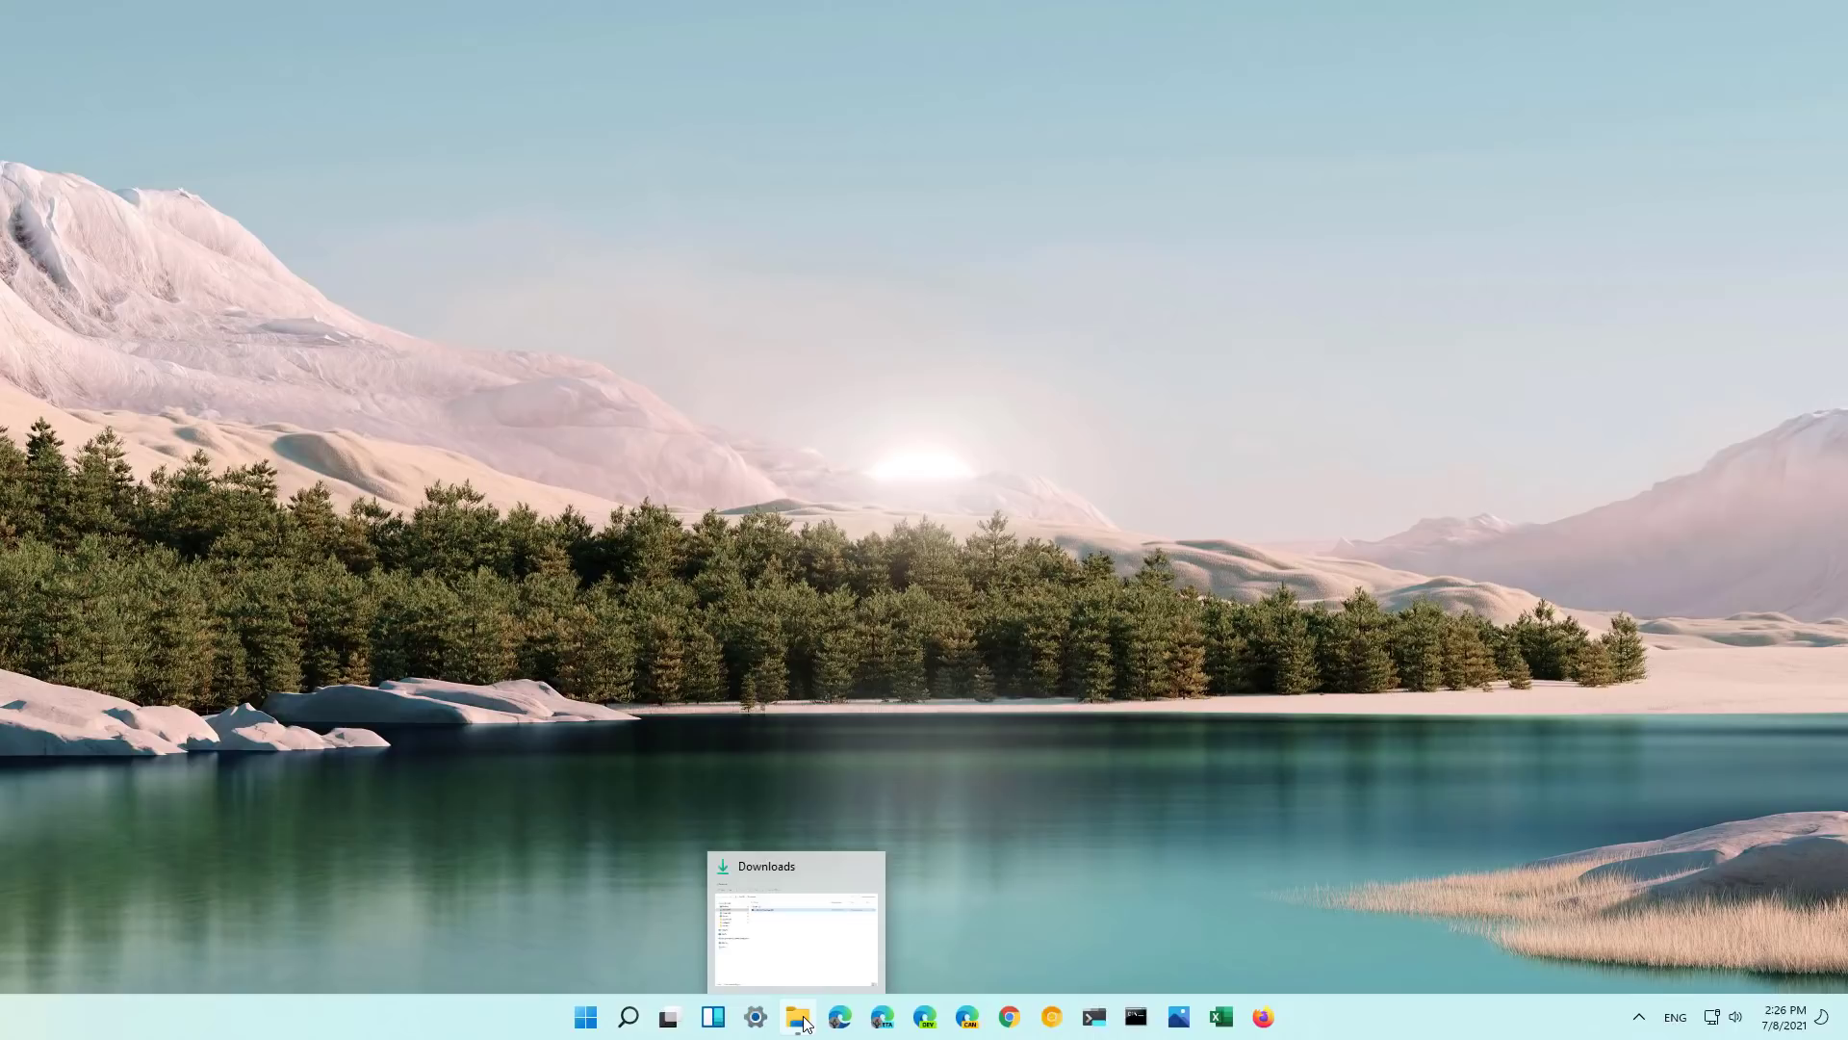
{"action": "left_click", "coordinate": [800, 1017]}
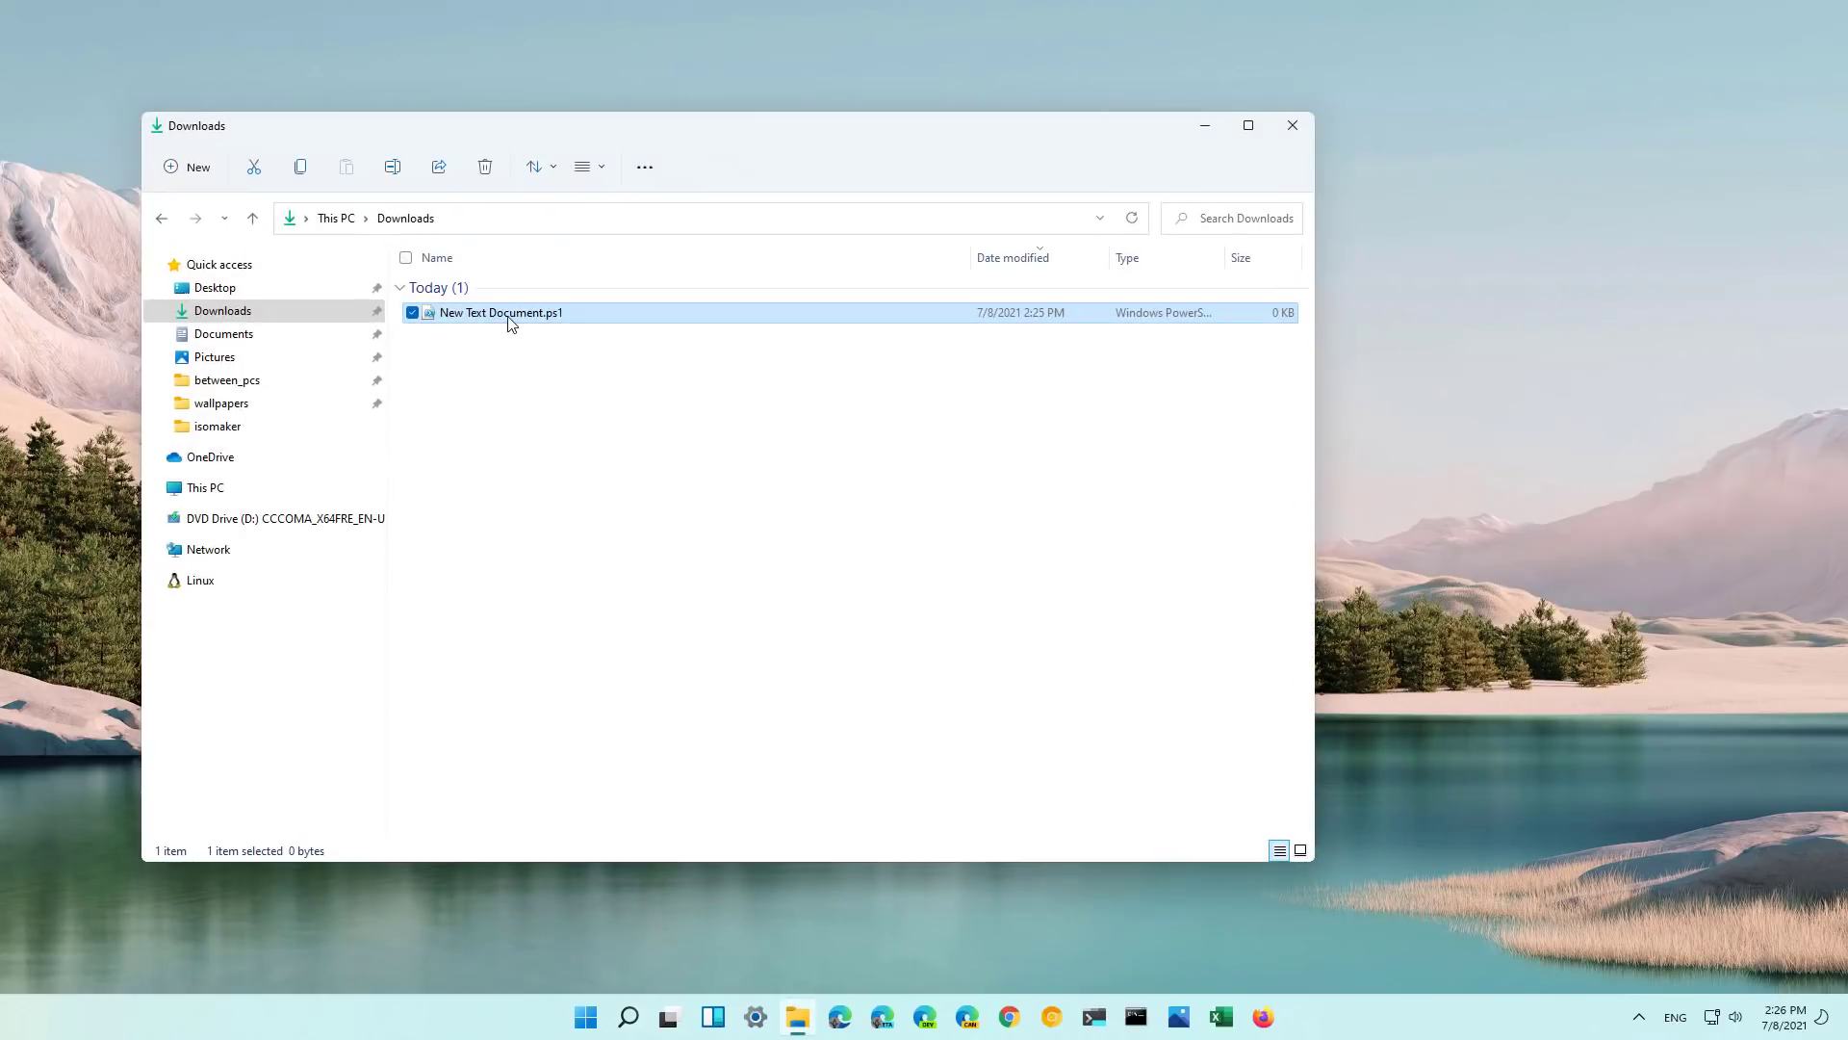
{"action": "mouse_move", "coordinate": [503, 319]}
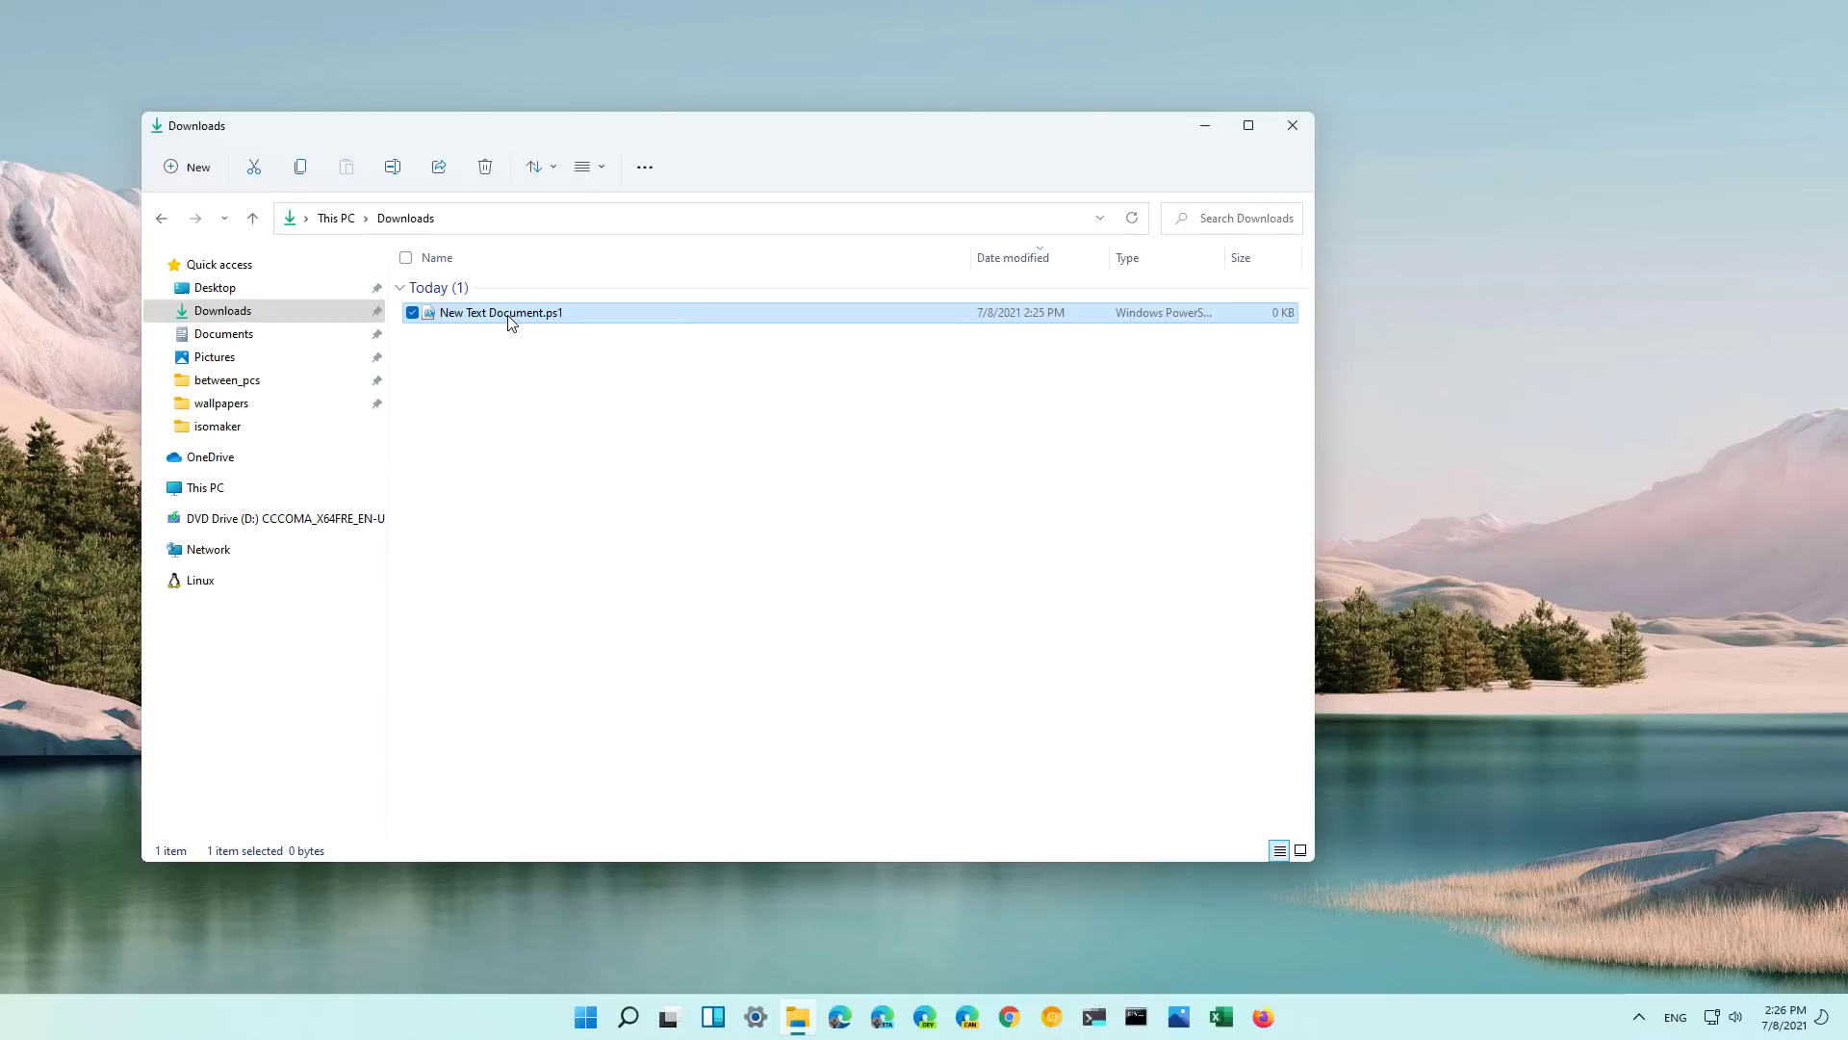
{"action": "right_click", "coordinate": [502, 312]}
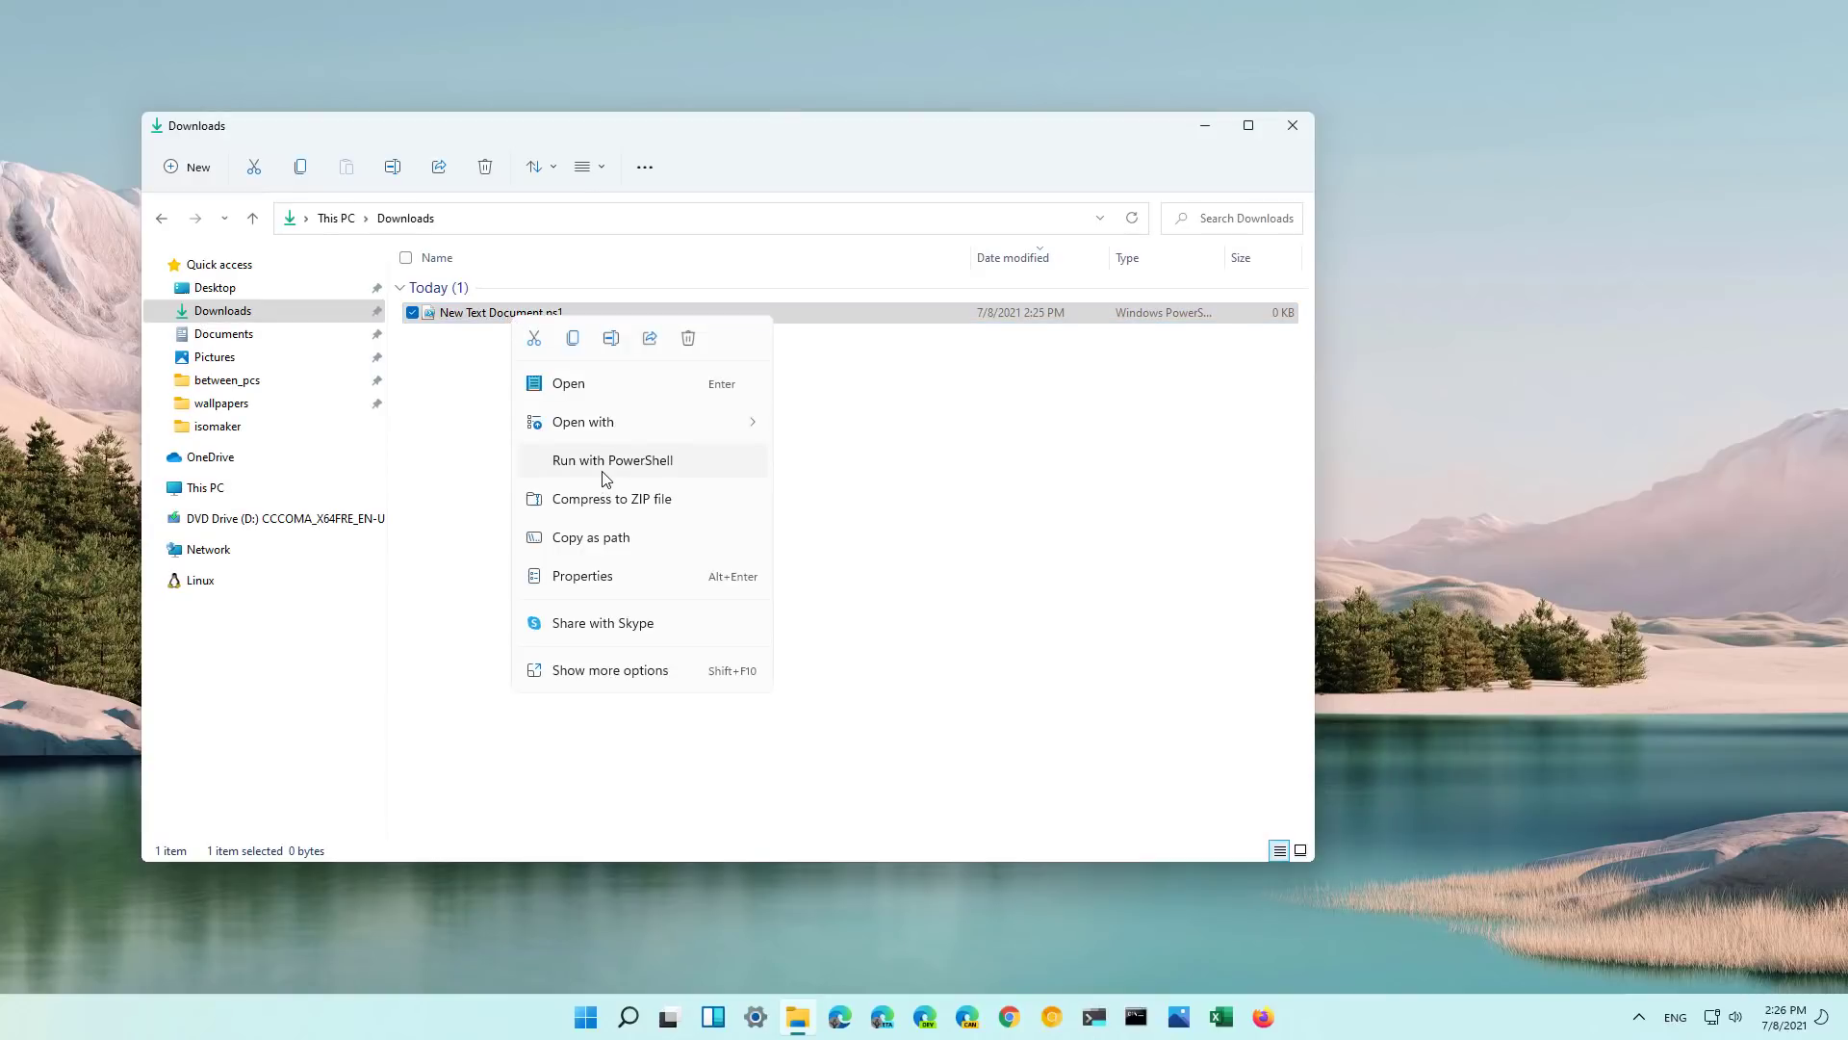
{"action": "mouse_move", "coordinate": [593, 676]}
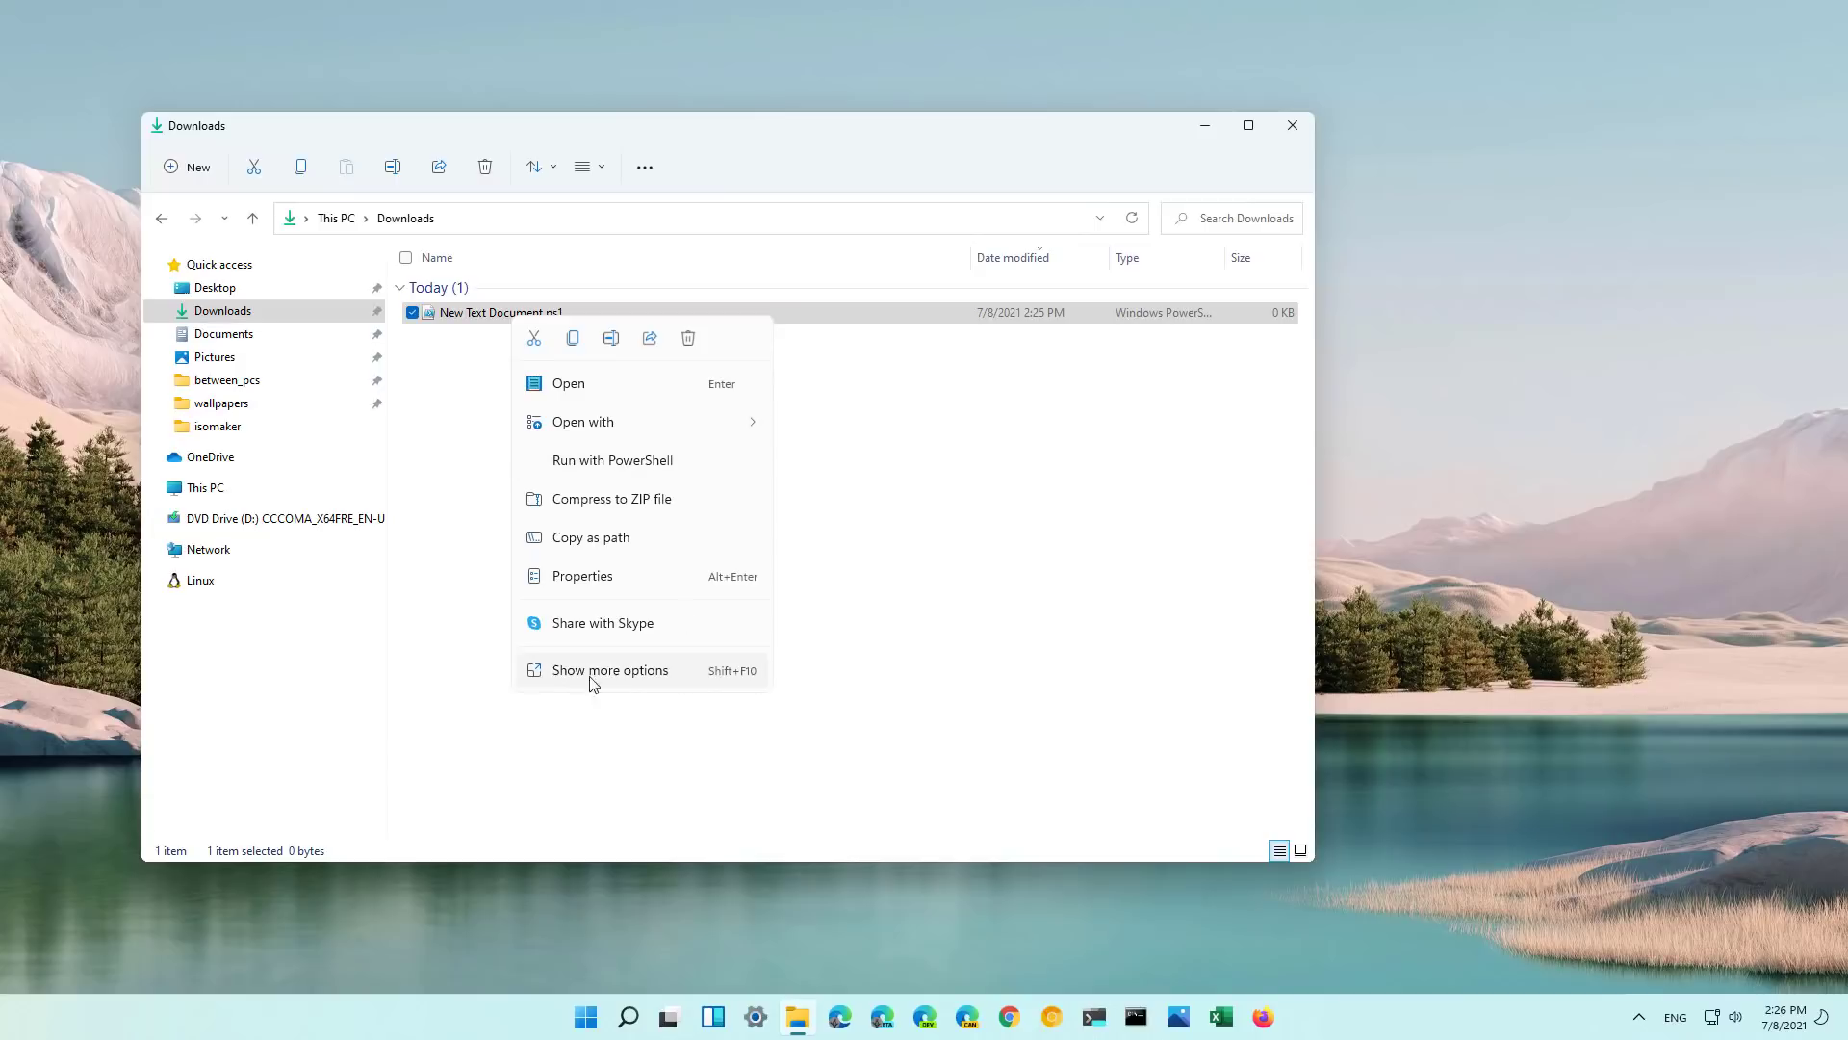
{"action": "mouse_move", "coordinate": [605, 684]}
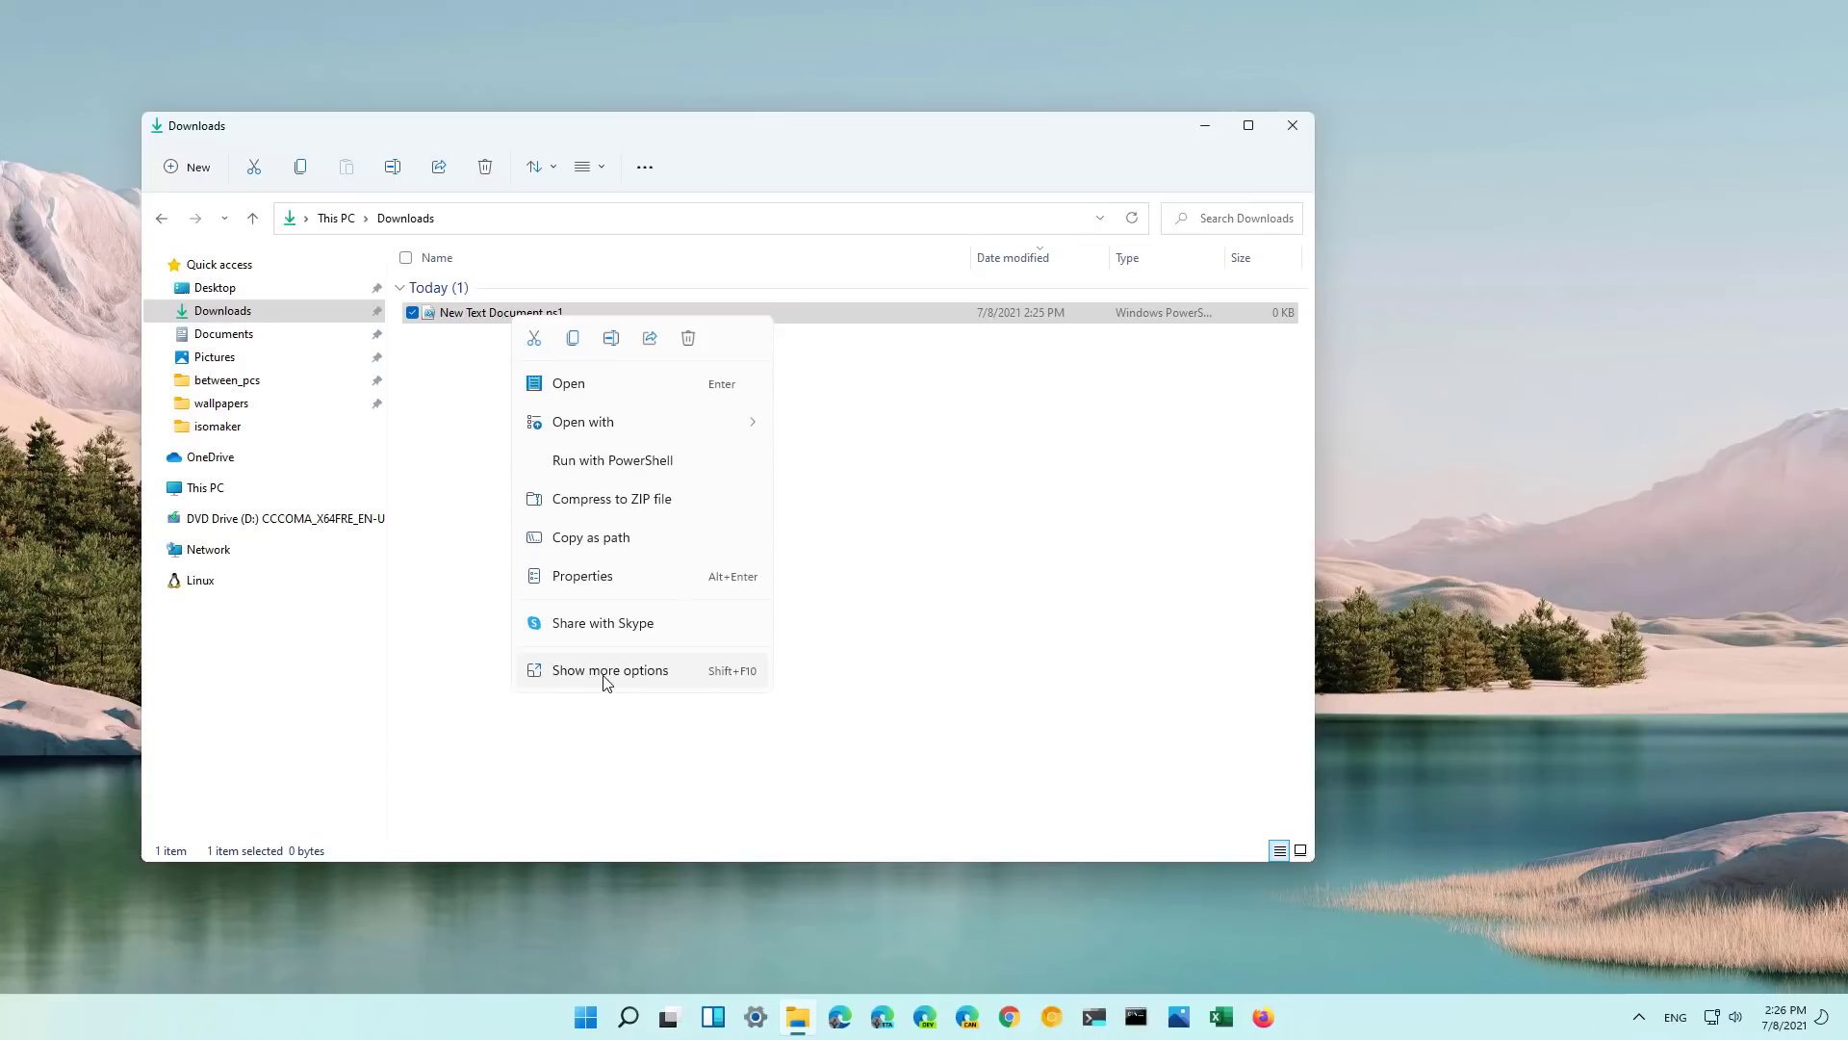
{"action": "mouse_move", "coordinate": [645, 684]}
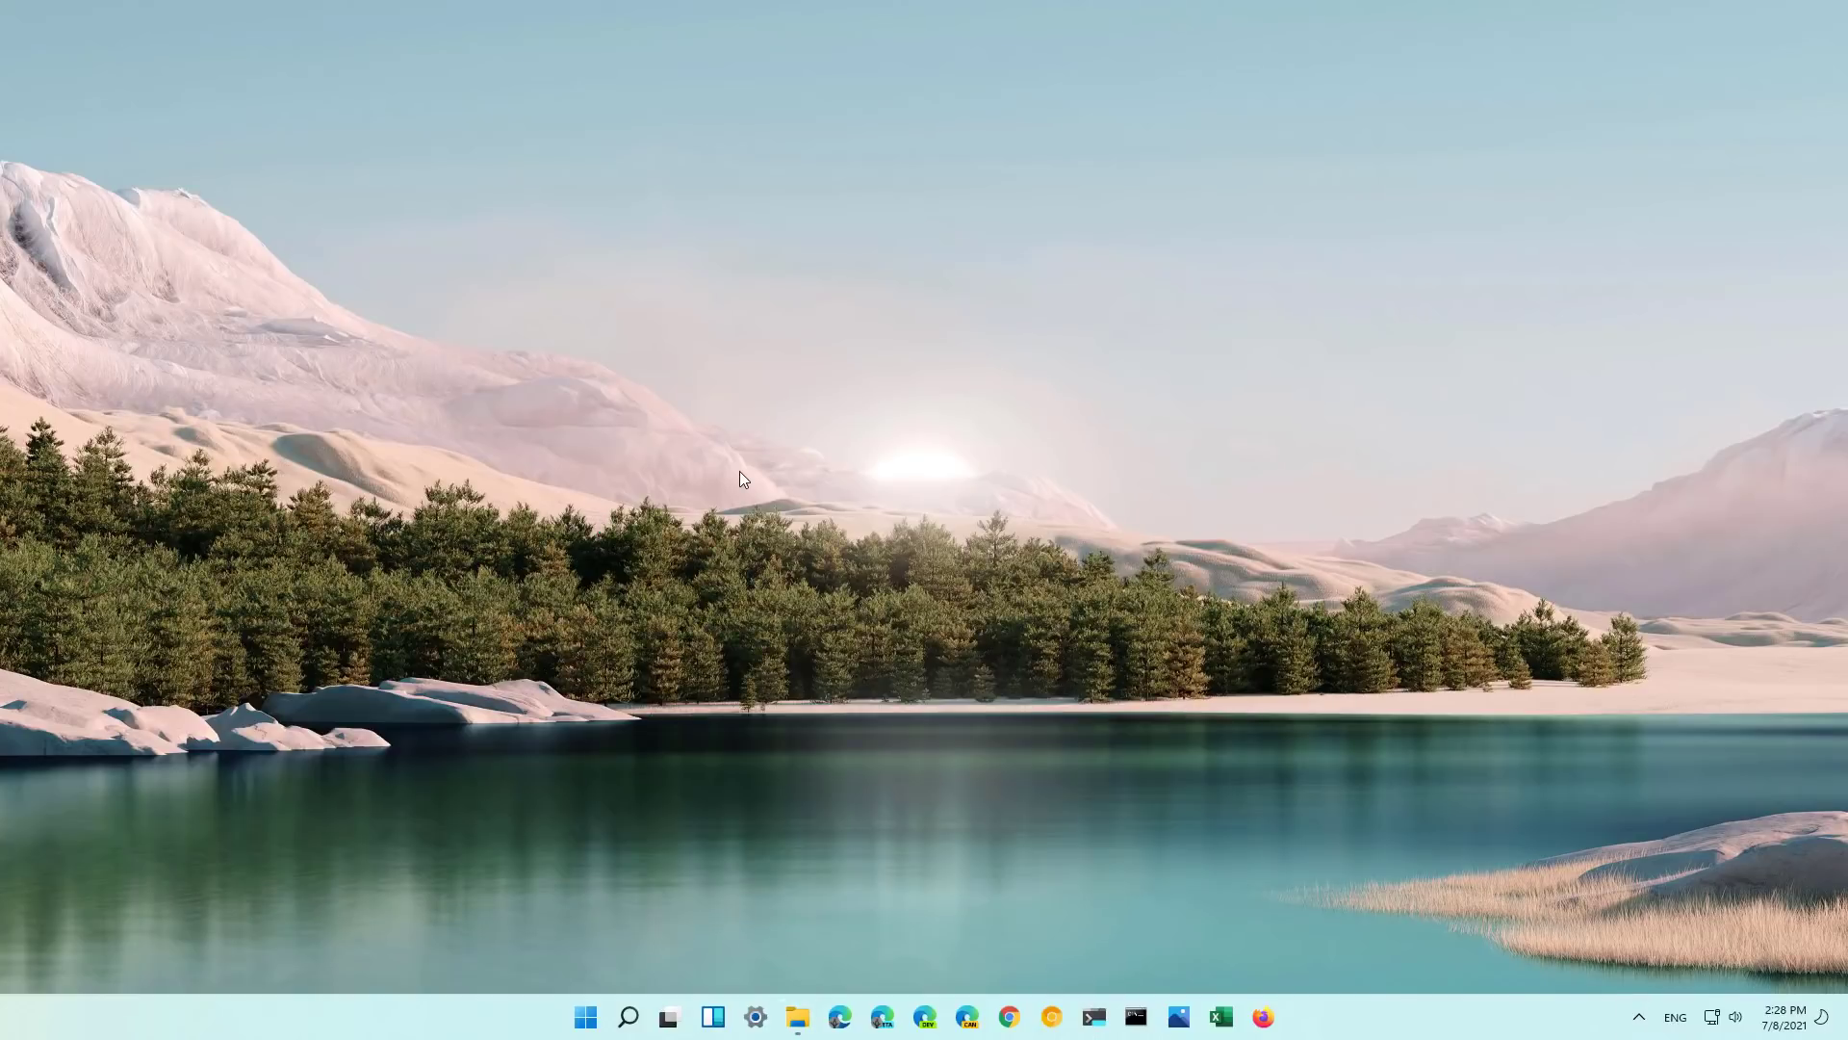
{"action": "mouse_move", "coordinate": [966, 614]}
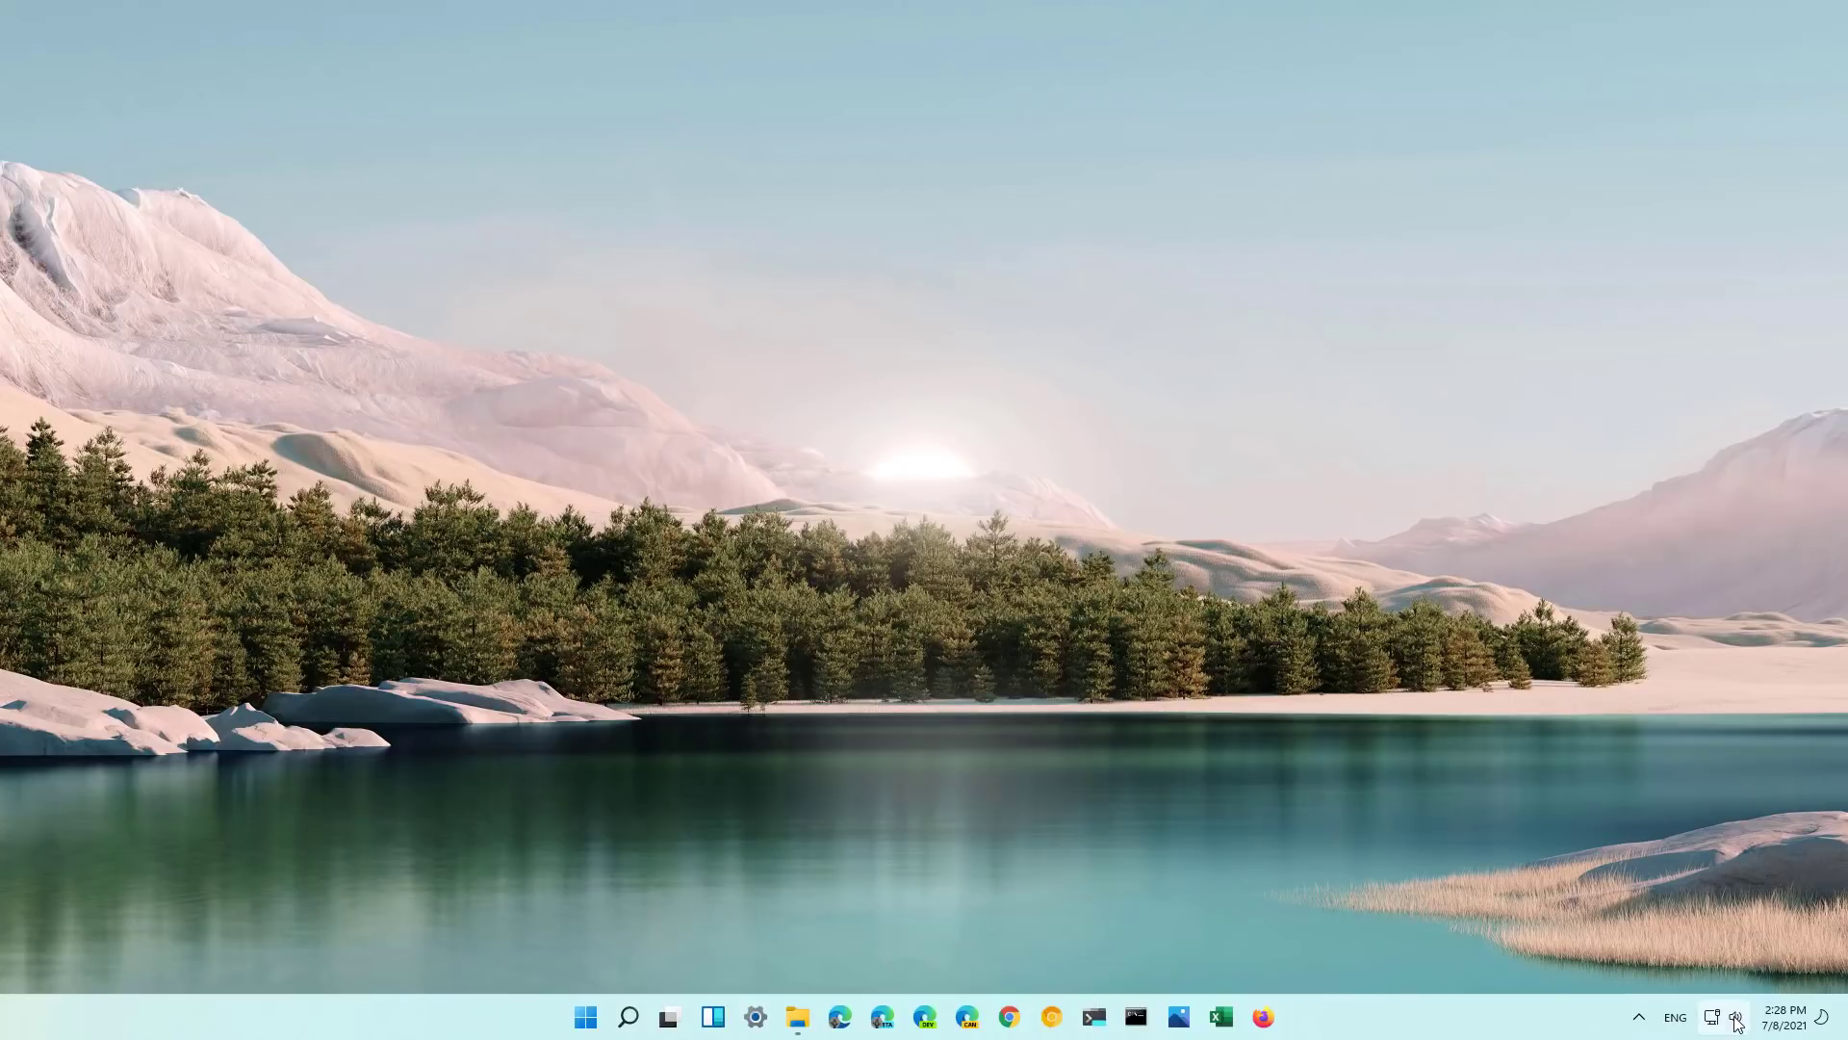
Show the speaker icon's sound settings, volume mixer and troubleshooting menu.
{"action": "right_click", "coordinate": [1734, 1016]}
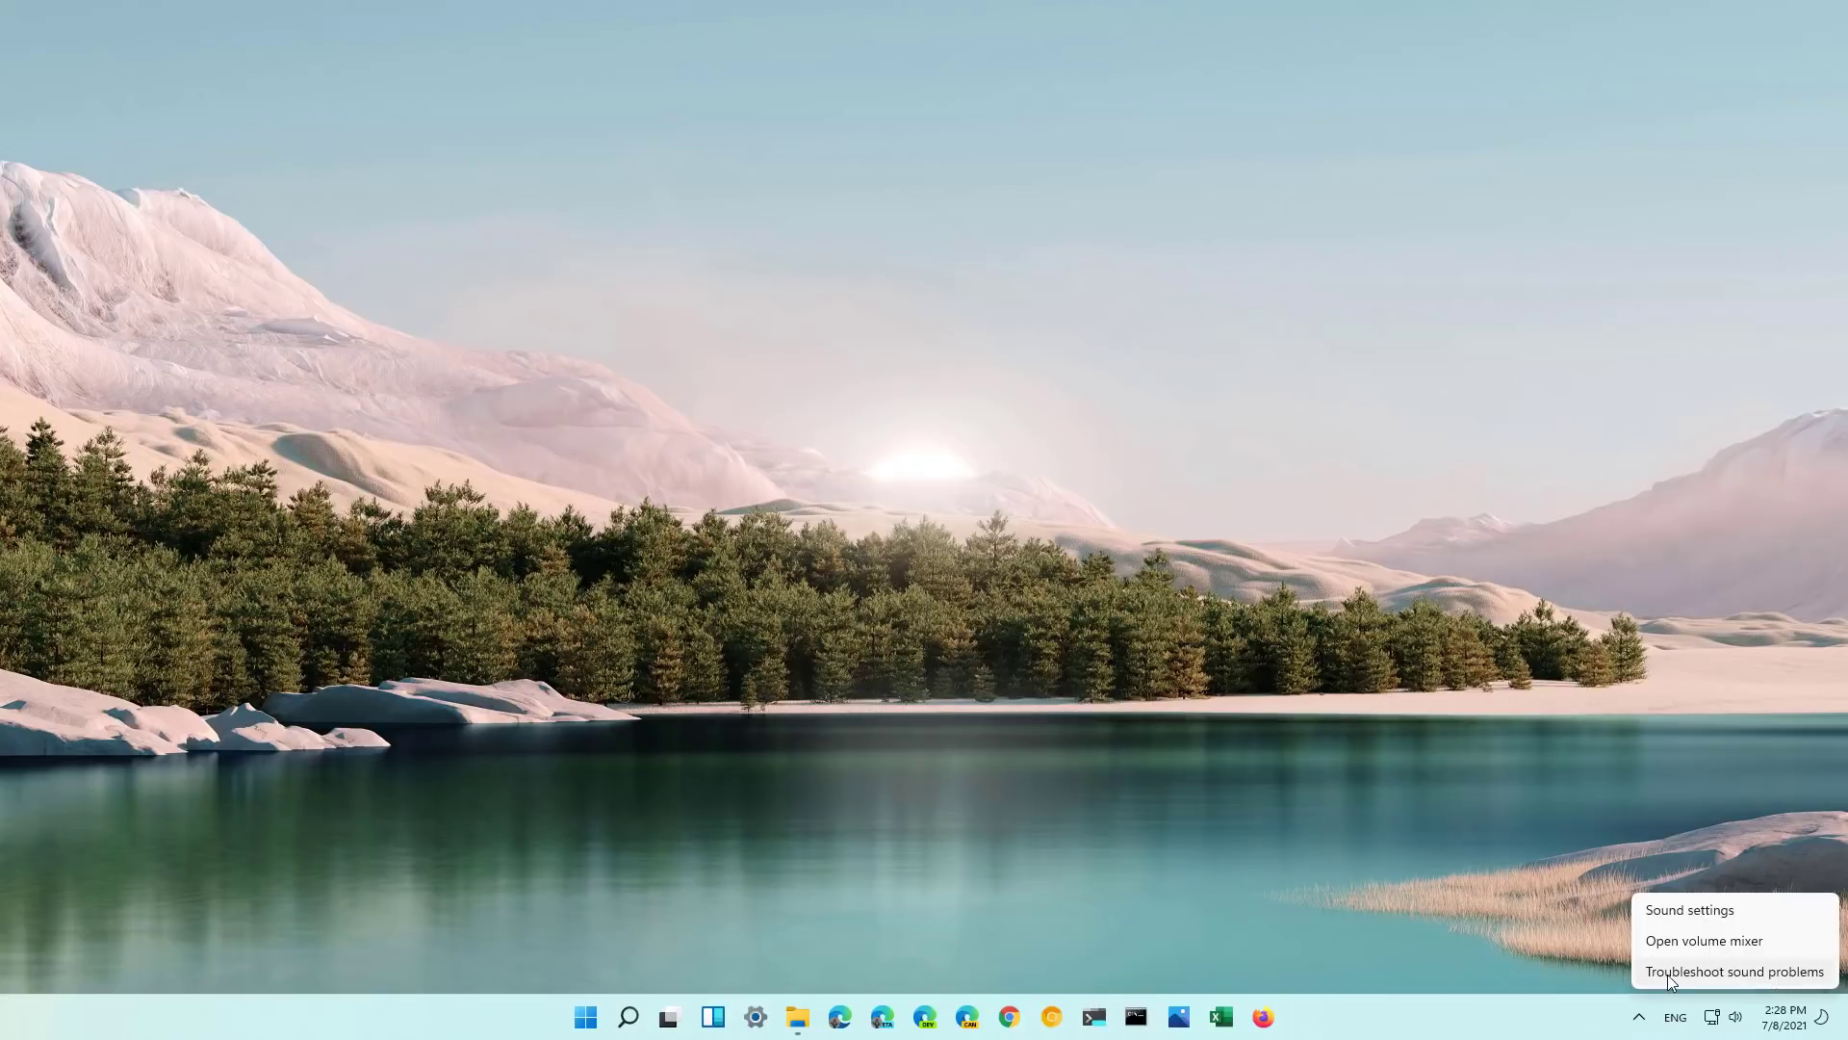
{"action": "mouse_move", "coordinate": [1785, 988]}
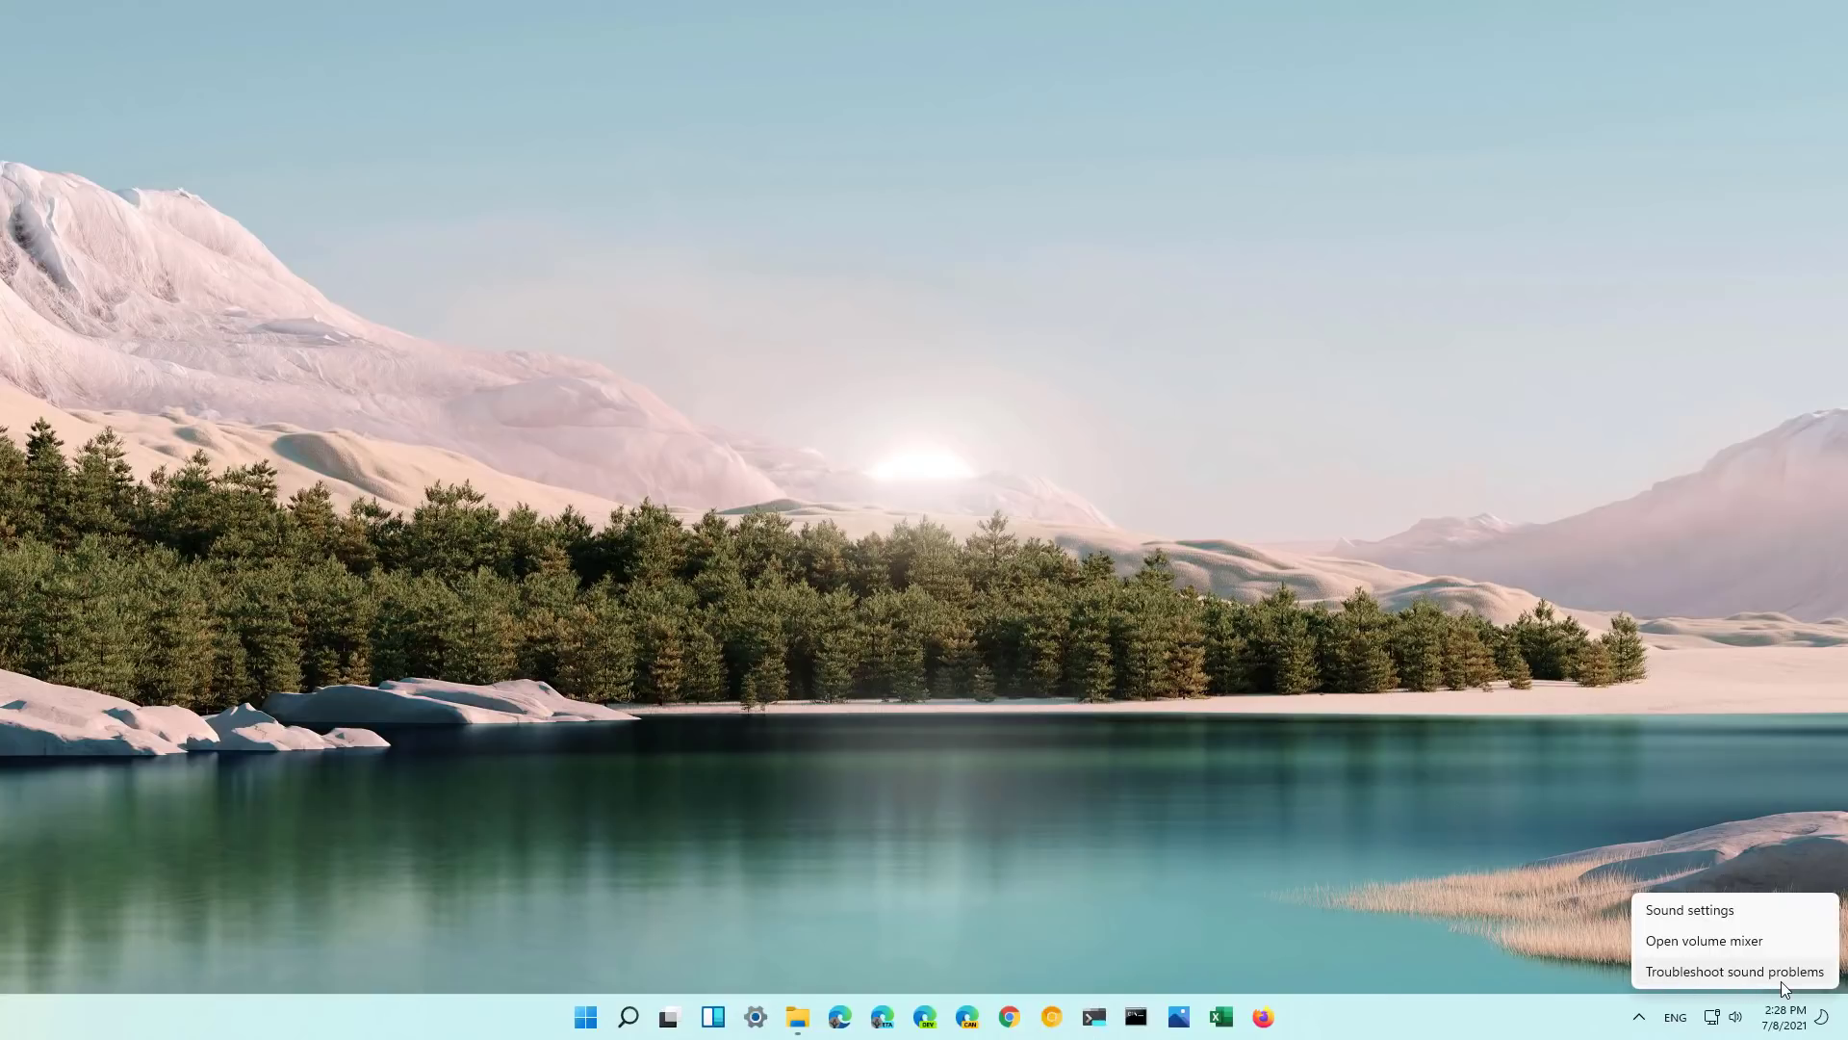
Run the sound troubleshooter and choose not to open Audio Enhancements.
{"action": "left_click", "coordinate": [1733, 972]}
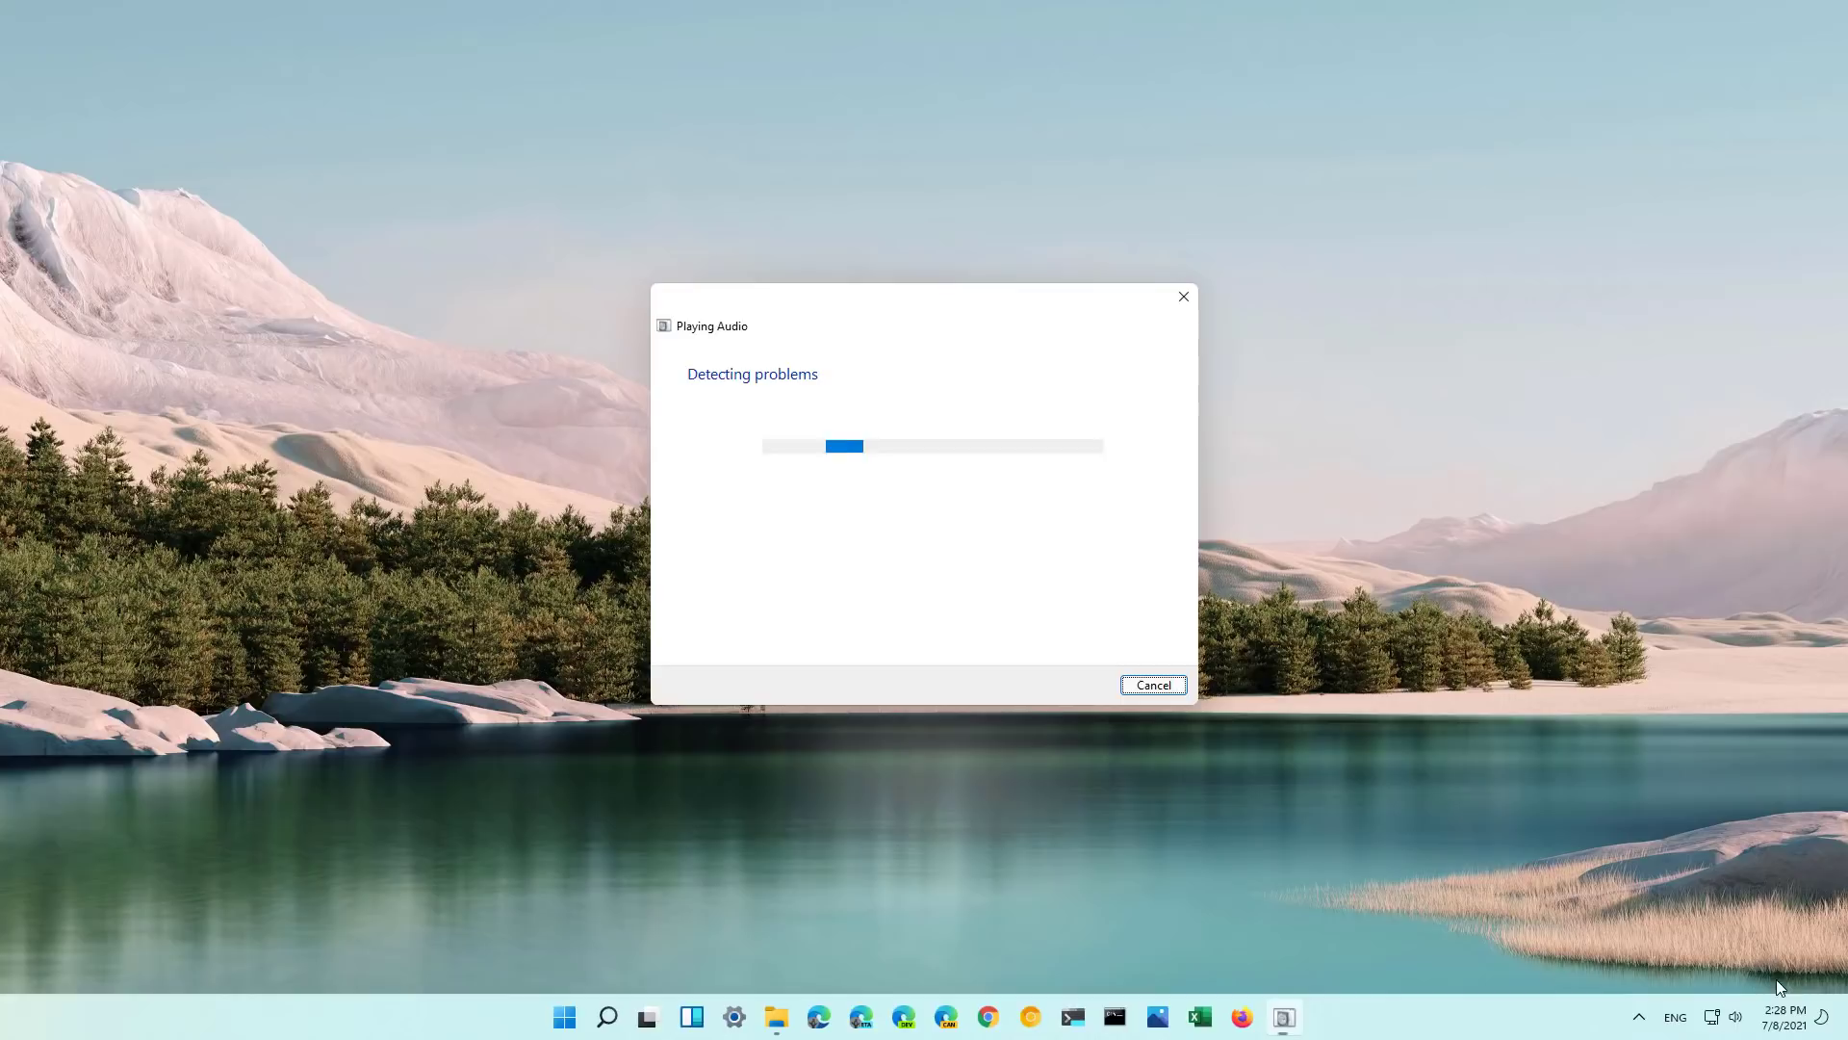
{"action": "mouse_move", "coordinate": [817, 543]}
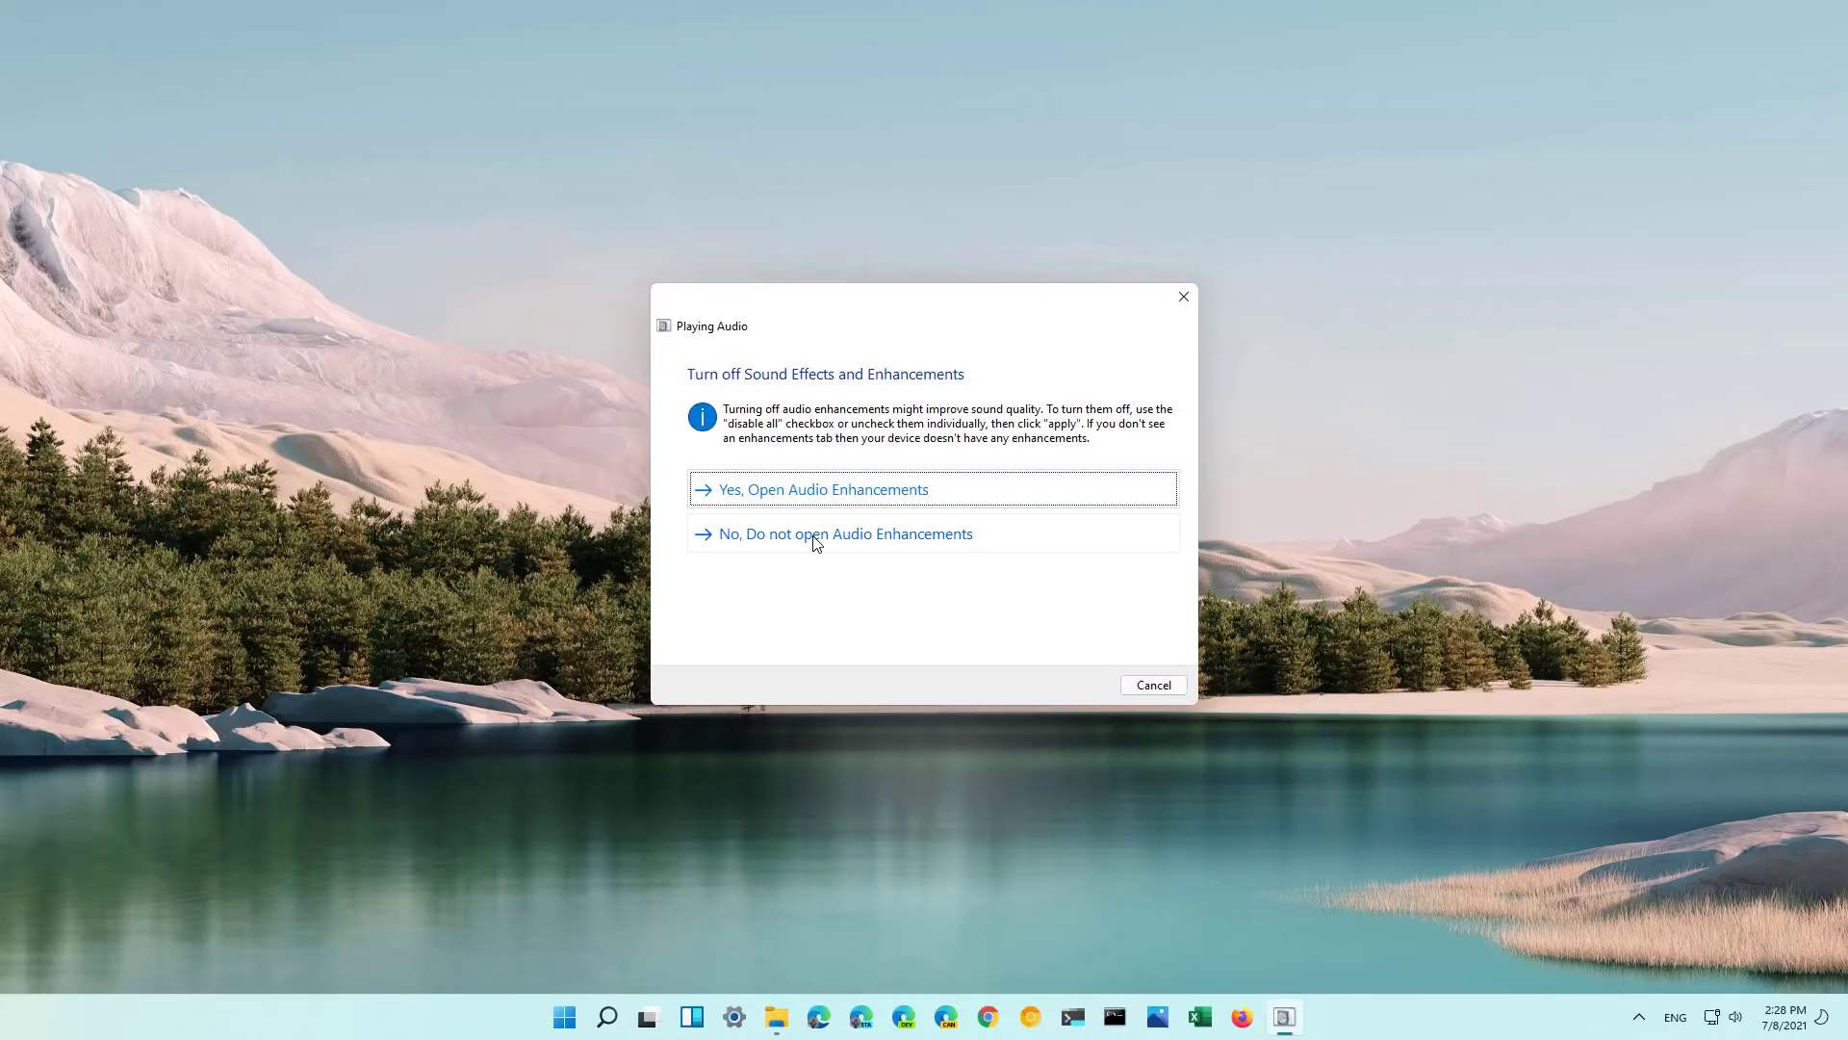
{"action": "left_click", "coordinate": [845, 533]}
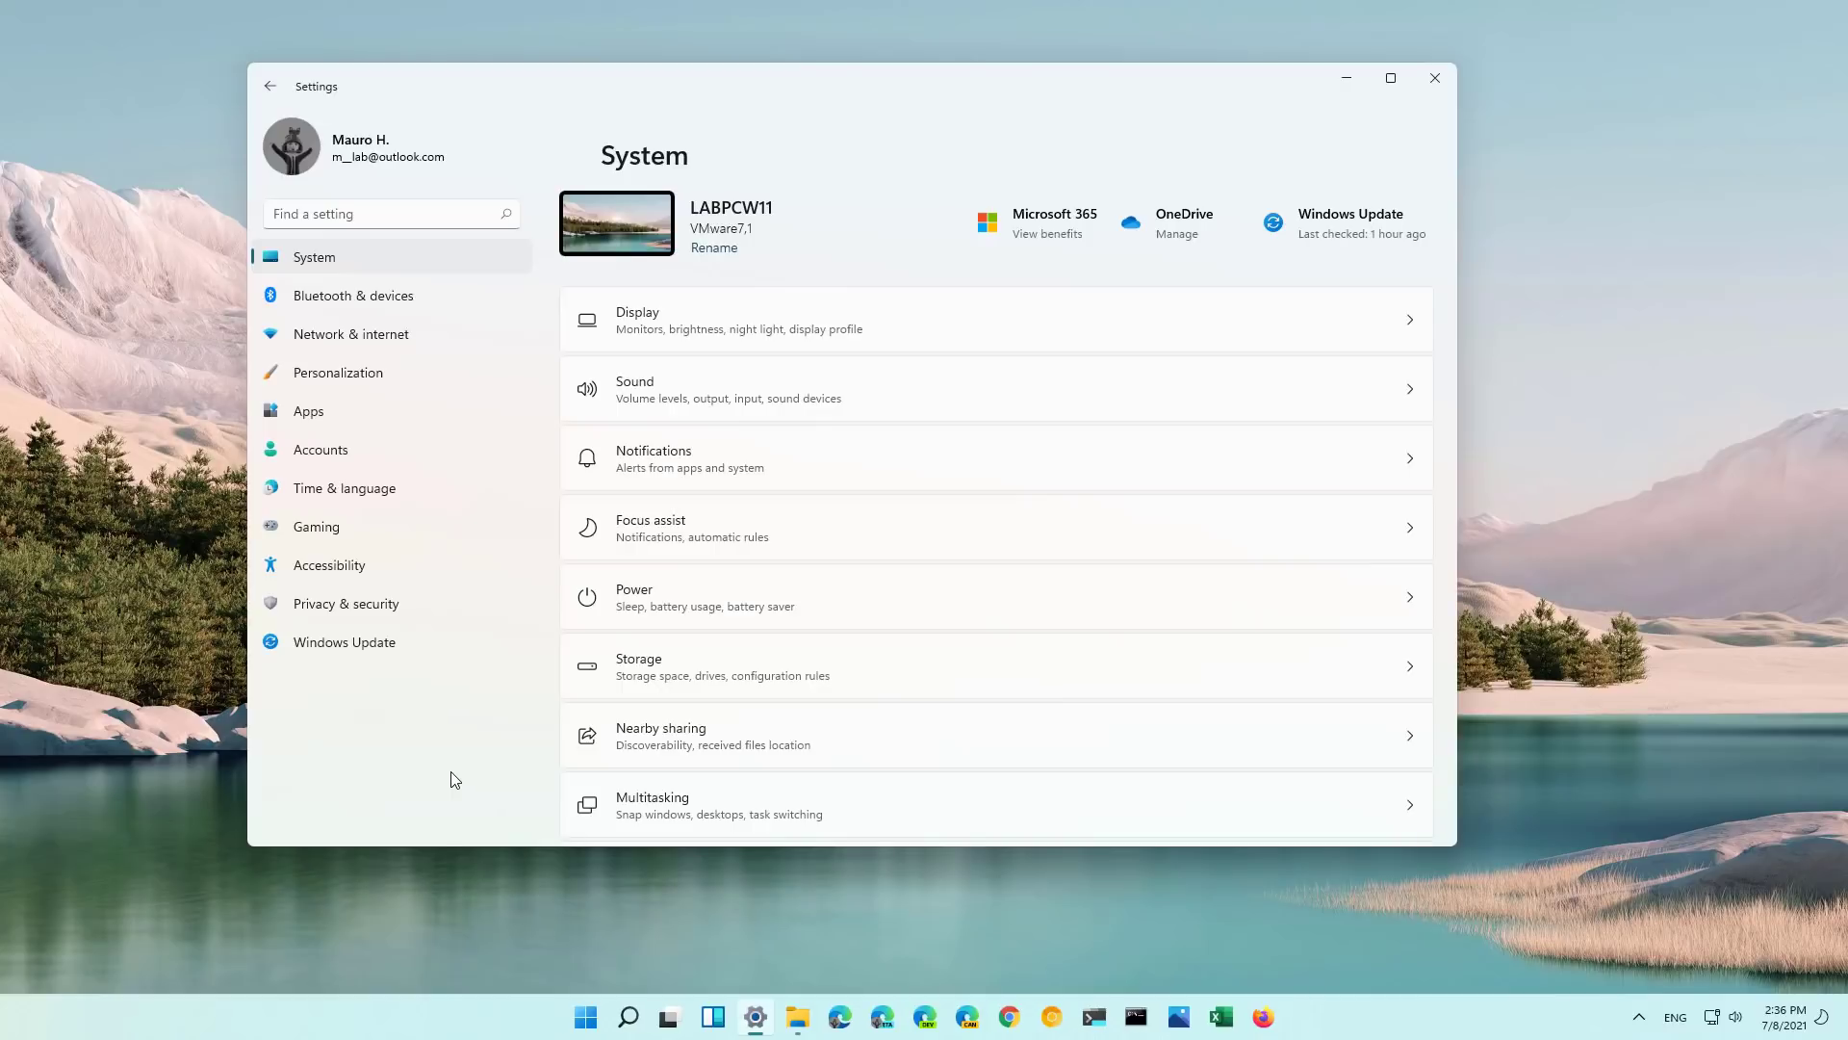